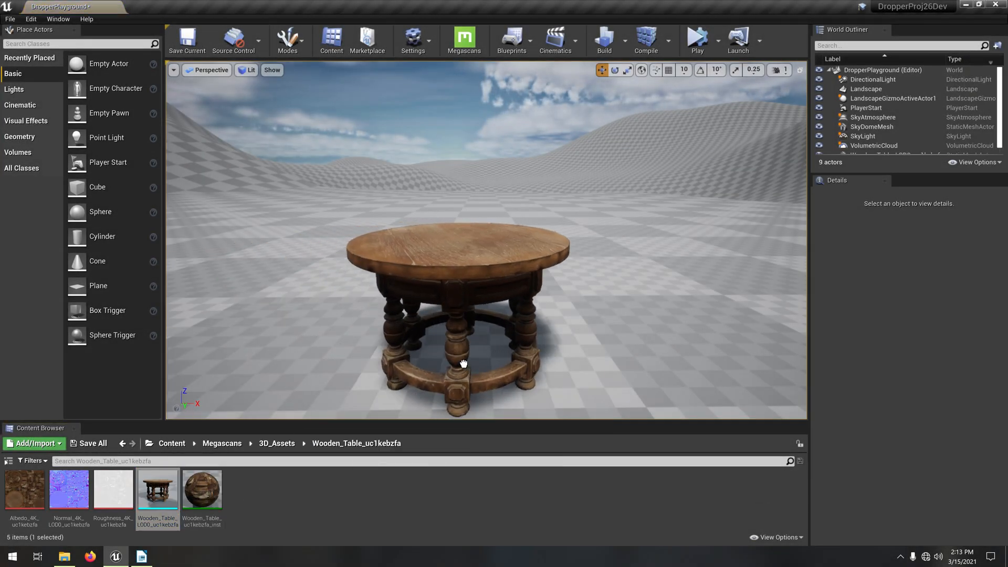
Place the Cardboard_Box mesh on the wooden table and filter Details by 'simul'.
left_click(460, 321)
type("simul")
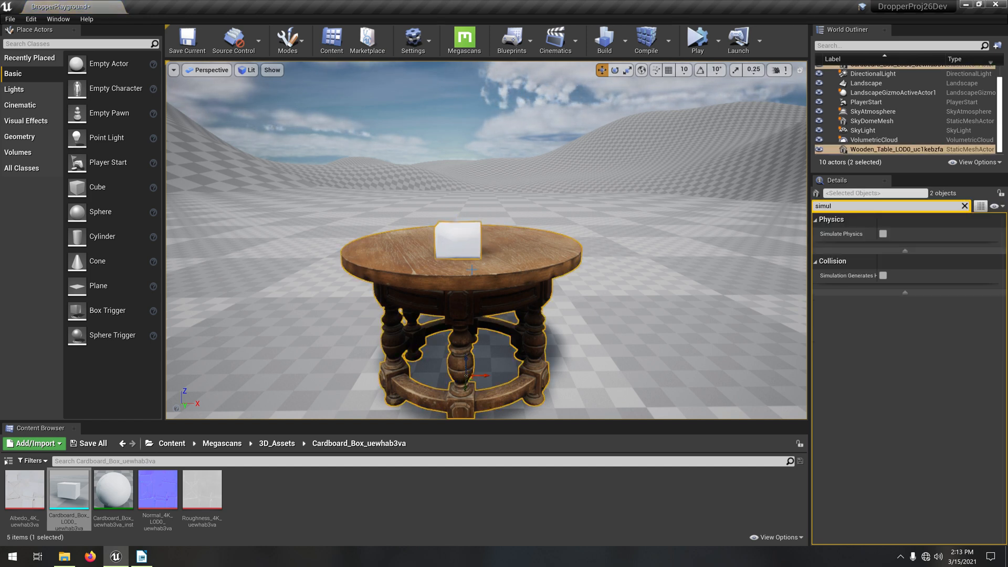
Enable Simulate Physics on both the wooden table and the cardboard box.
left_click(614, 70)
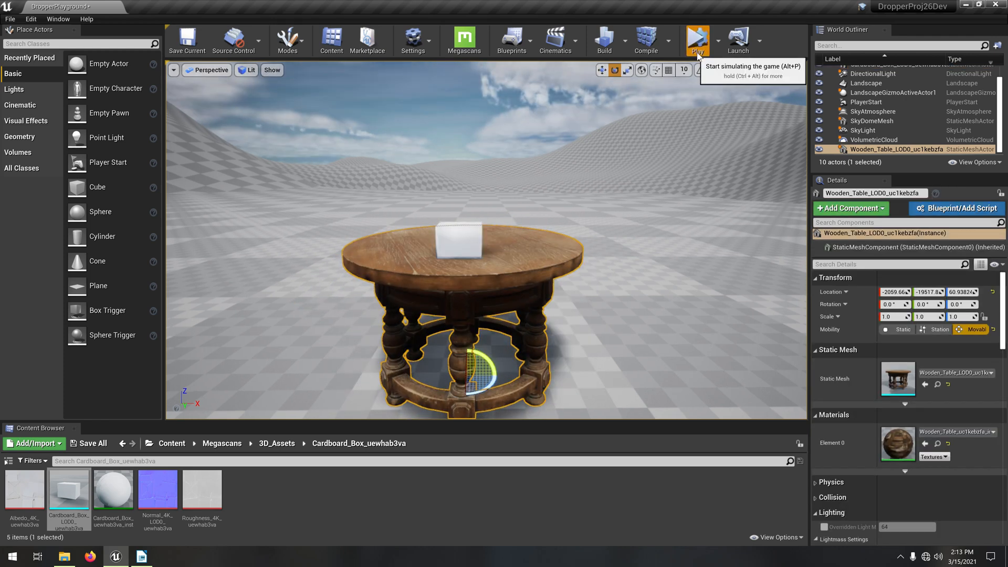
Simulate, tip the table so the box falls, rotate it upright, then stop simulating.
left_click(697, 39)
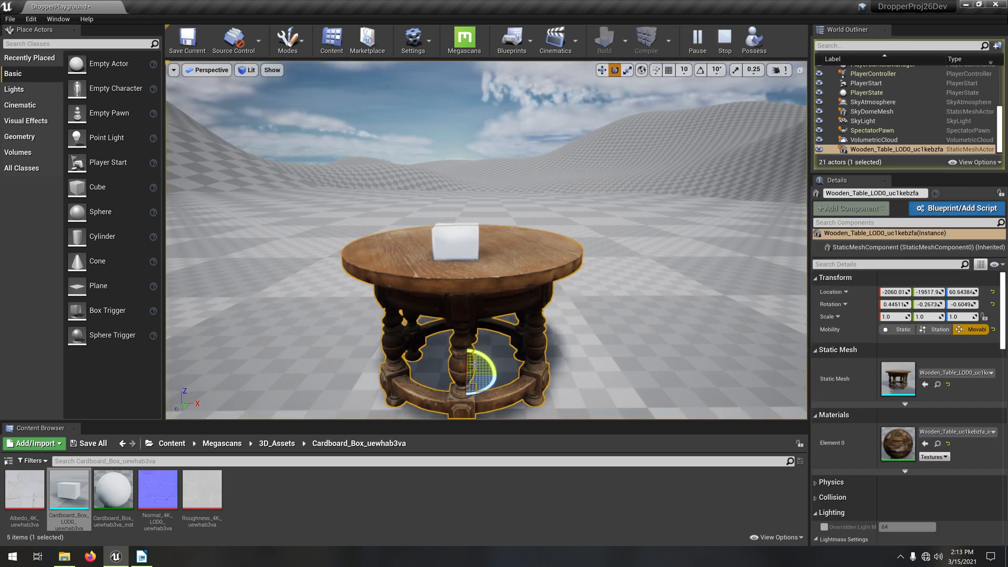
left_click_drag(495, 372, 476, 373)
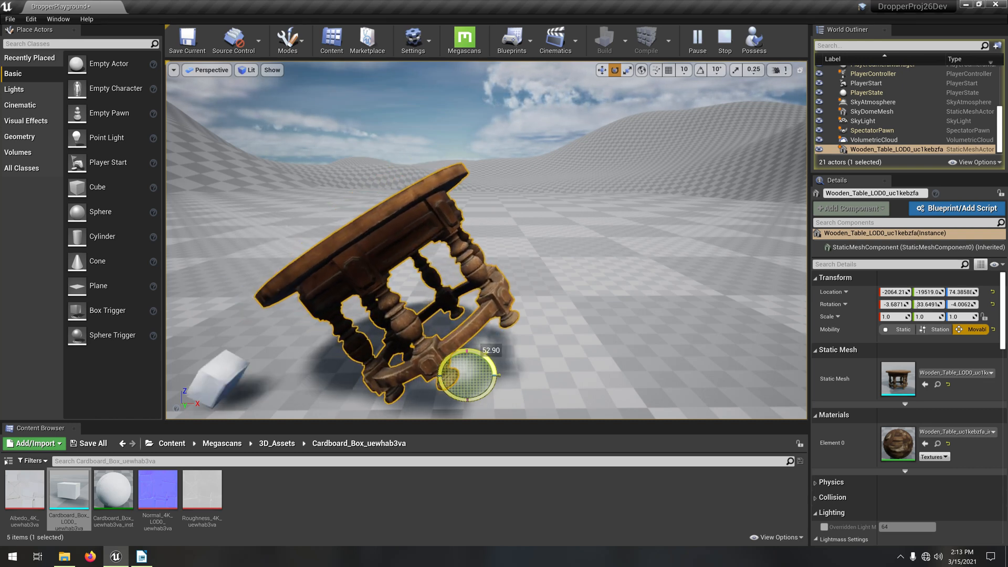
left_click_drag(473, 376, 485, 353)
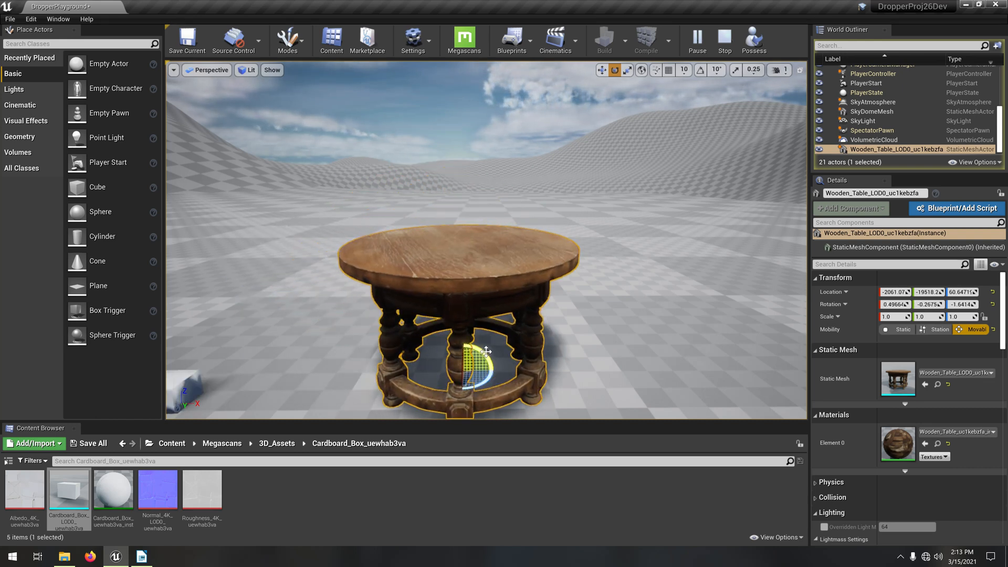
mouse_move(724, 40)
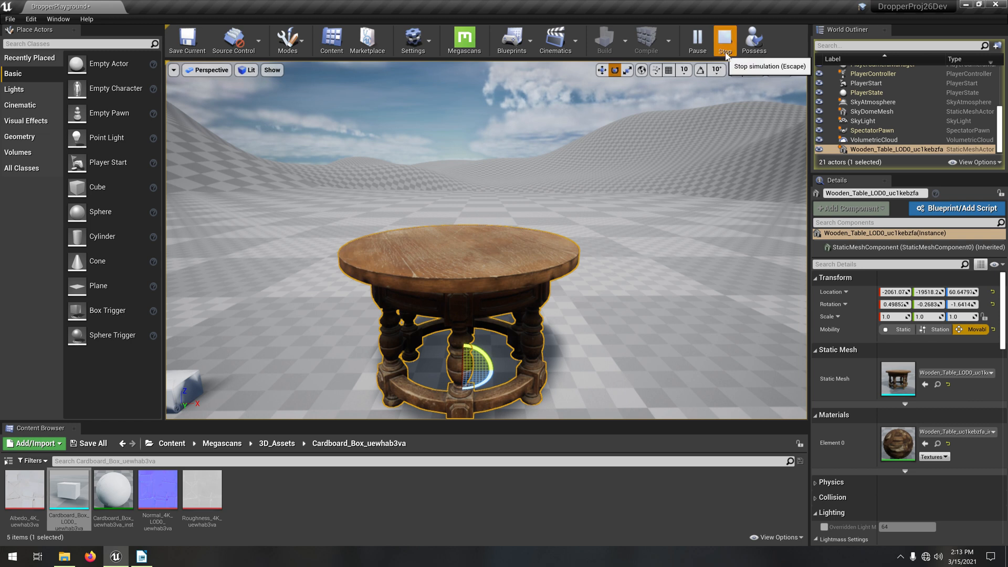
left_click(724, 40)
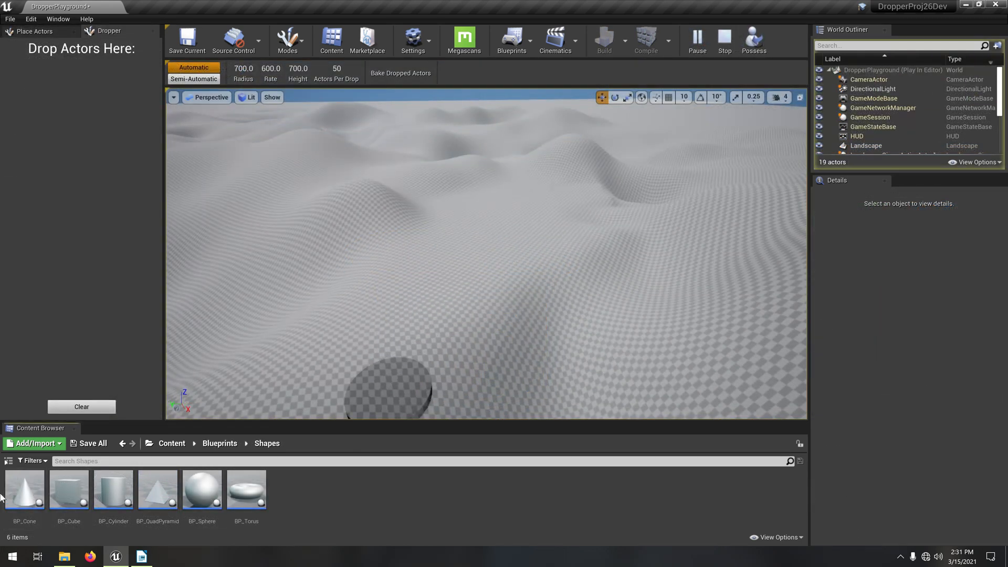
Add the four Firewood_Pack meshes to the Dropper and drop logs onto the ground.
left_click_drag(23, 489, 95, 251)
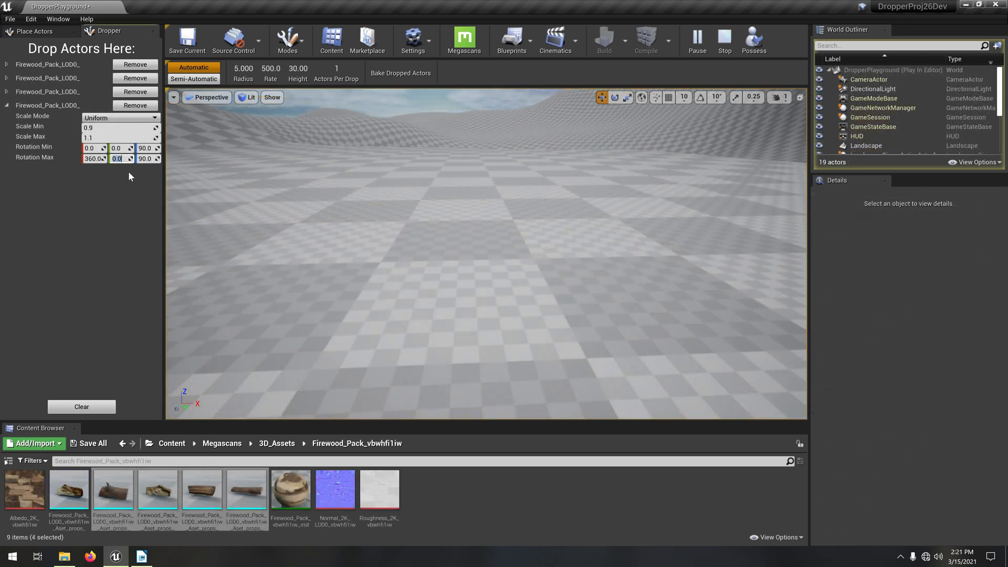
left_click(496, 355)
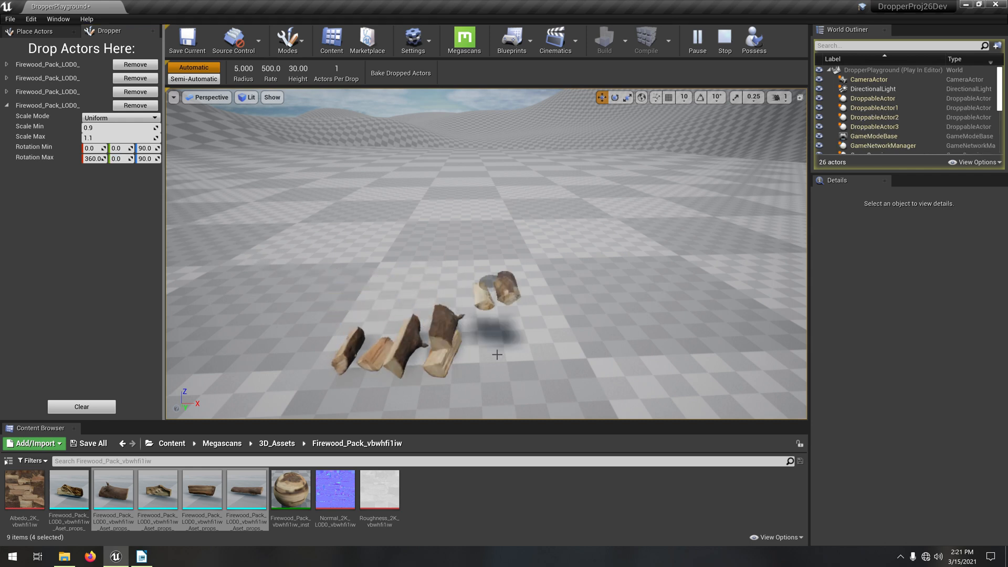